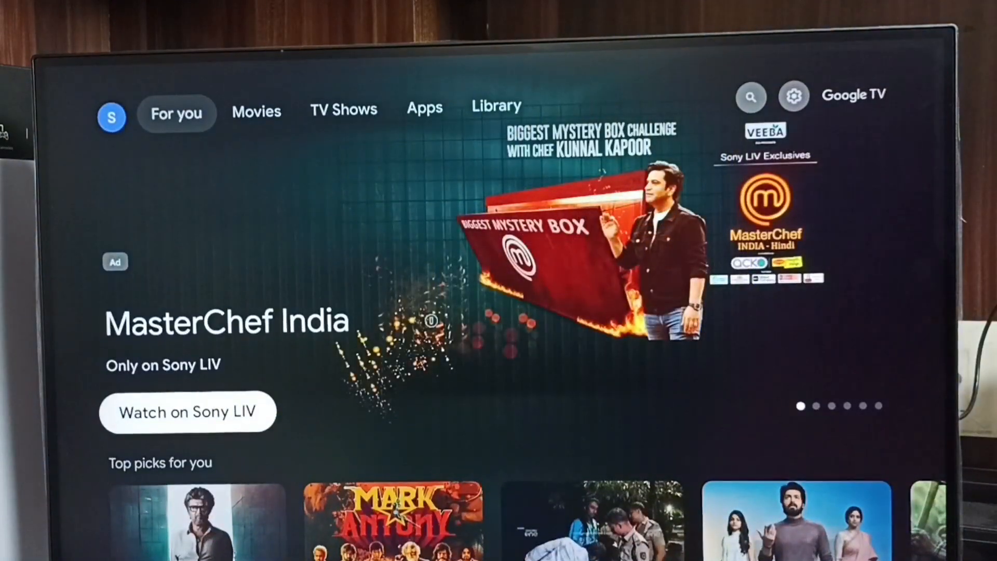
# Step: Move across the top bar from For you to the settings gear, open Settings, and scroll Privacy to Ads
pyautogui.click(256, 110)
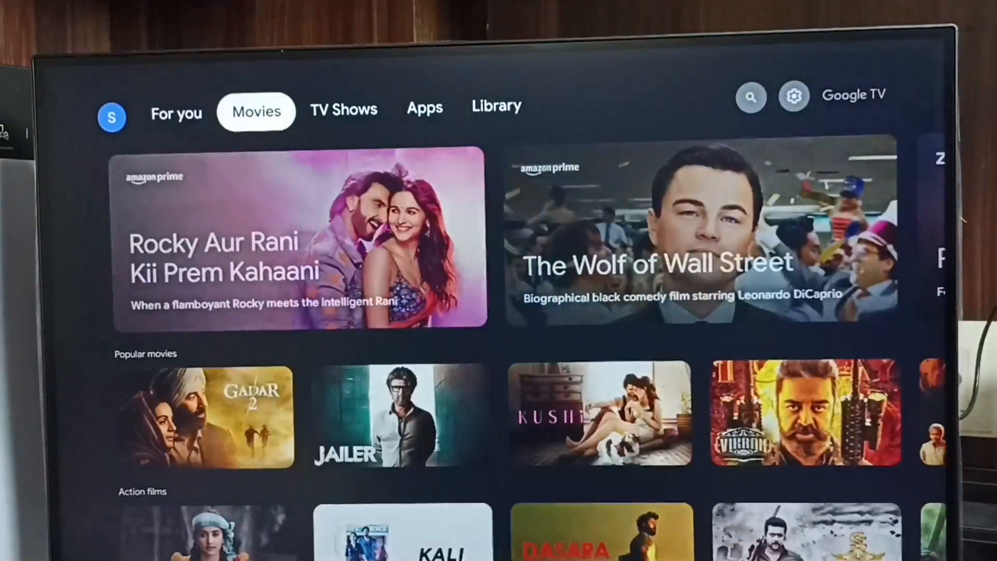
pyautogui.click(750, 96)
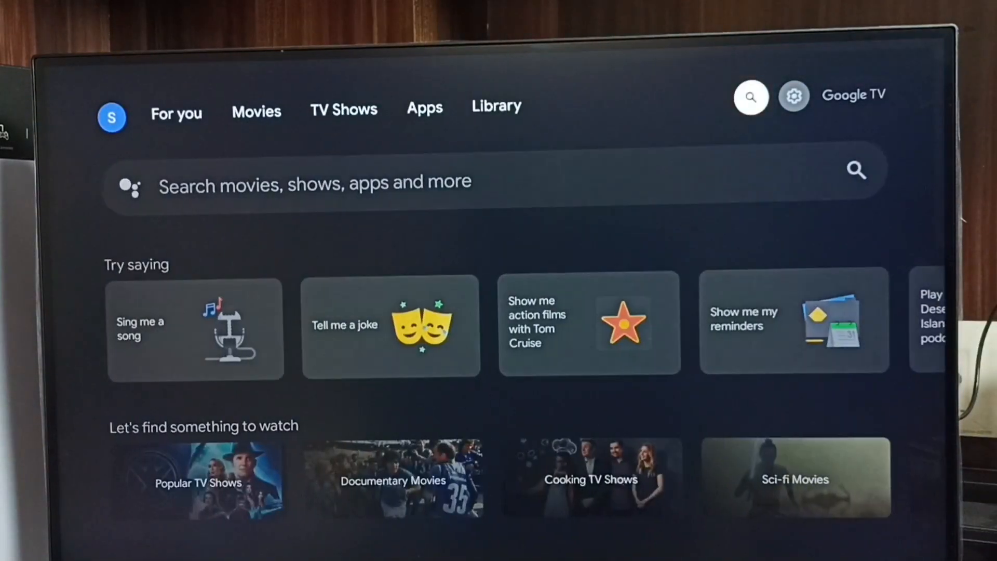
pyautogui.click(793, 96)
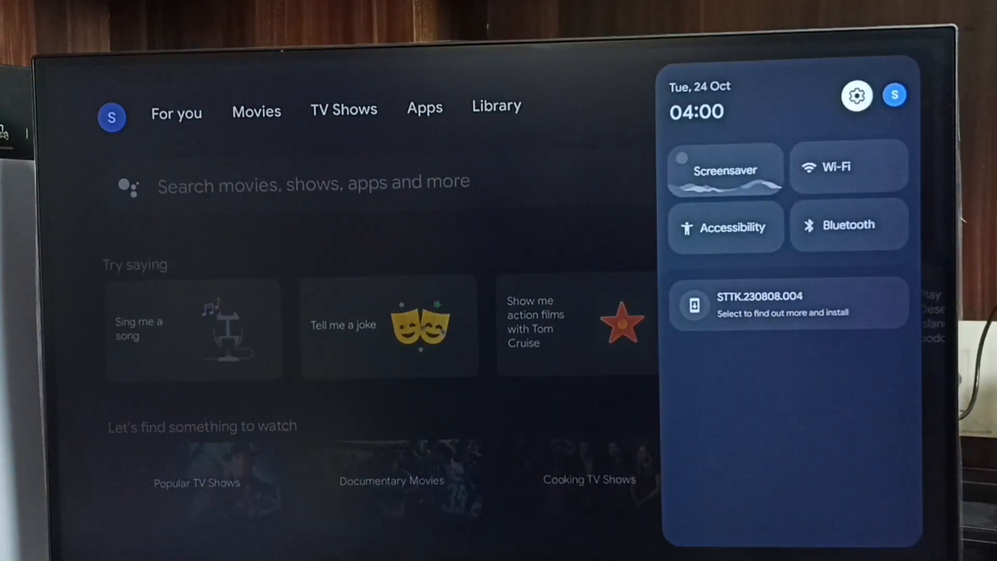
pyautogui.click(856, 96)
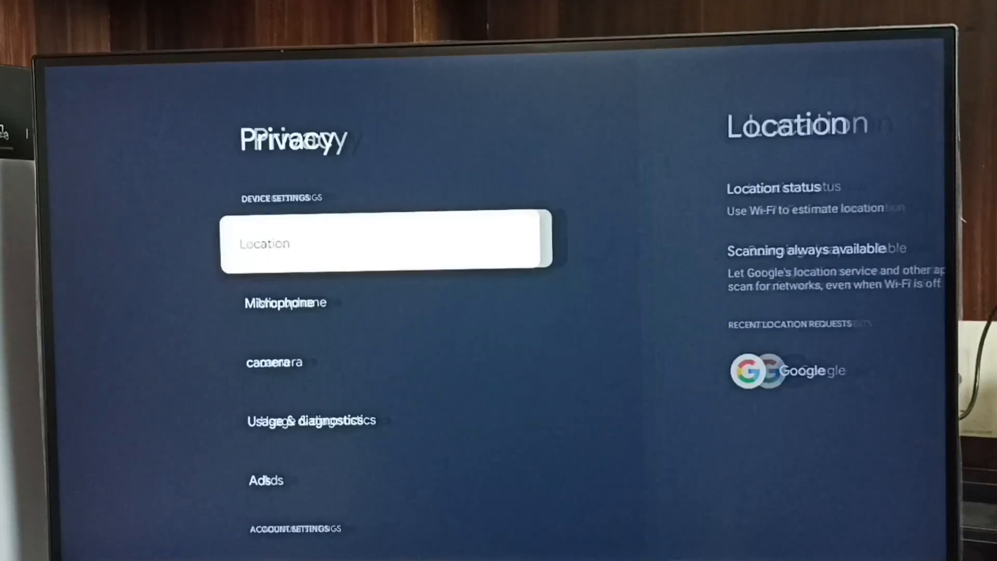
pyautogui.scroll(-3)
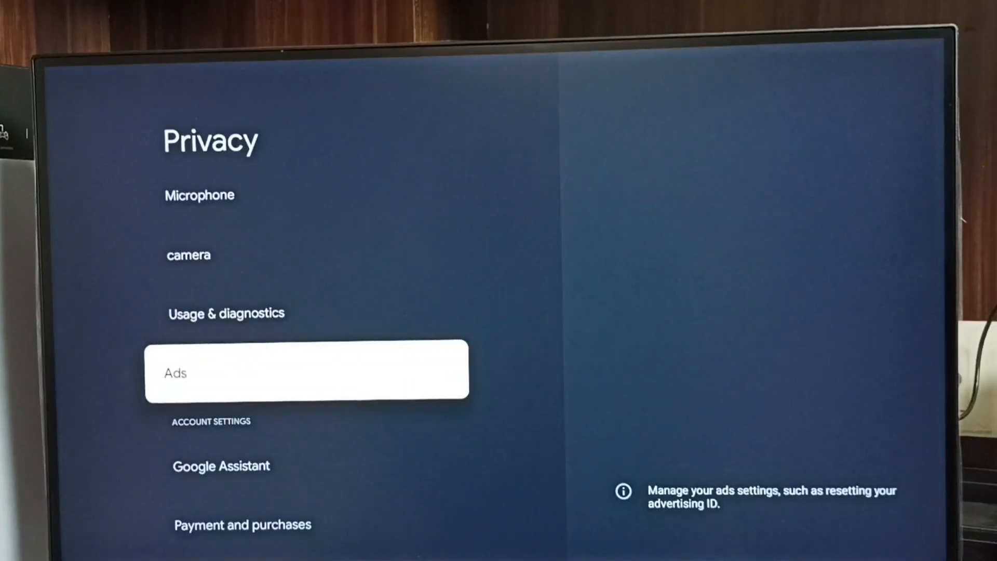
pyautogui.click(306, 369)
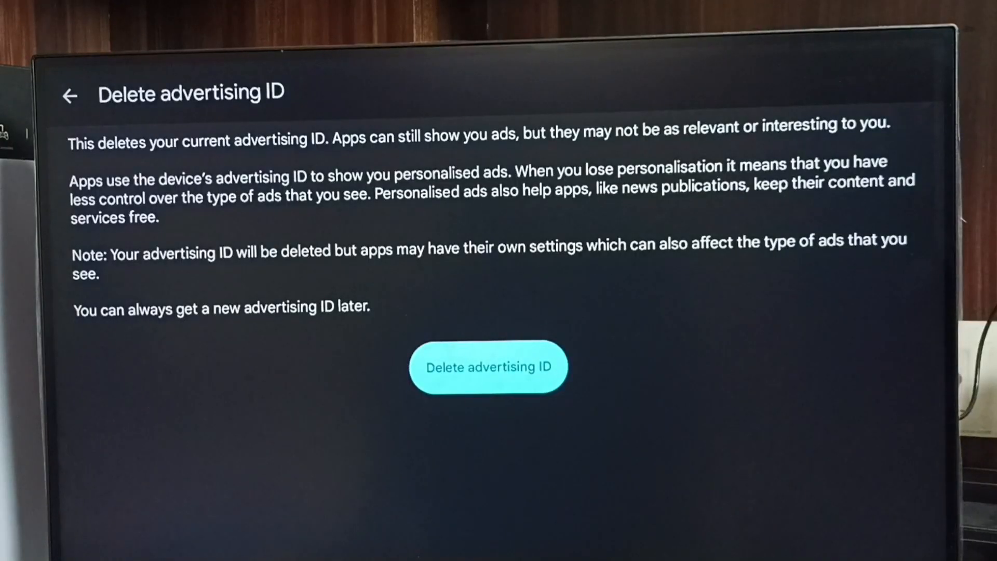
# Step: Confirm Delete advertising ID on the confirmation page
pyautogui.click(488, 367)
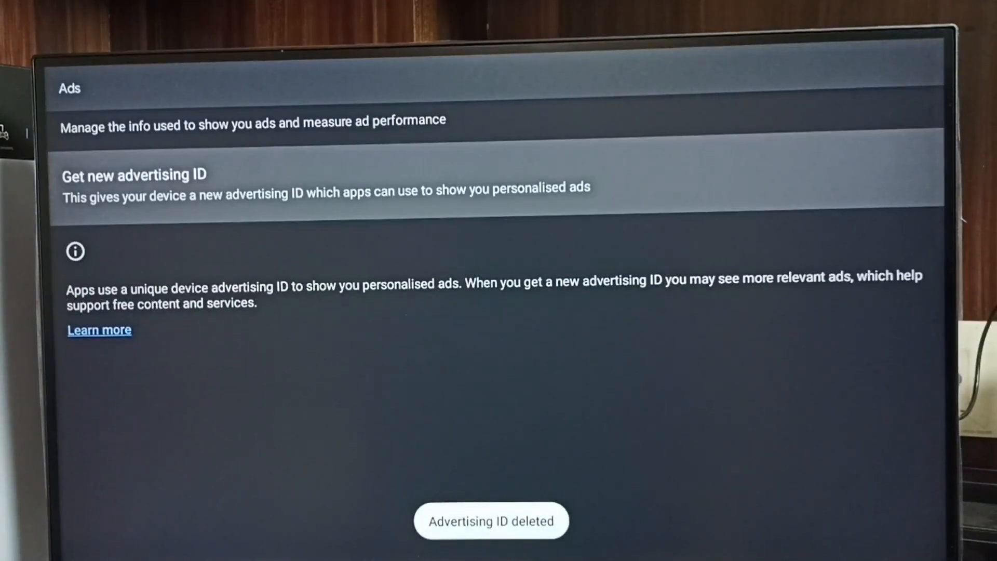